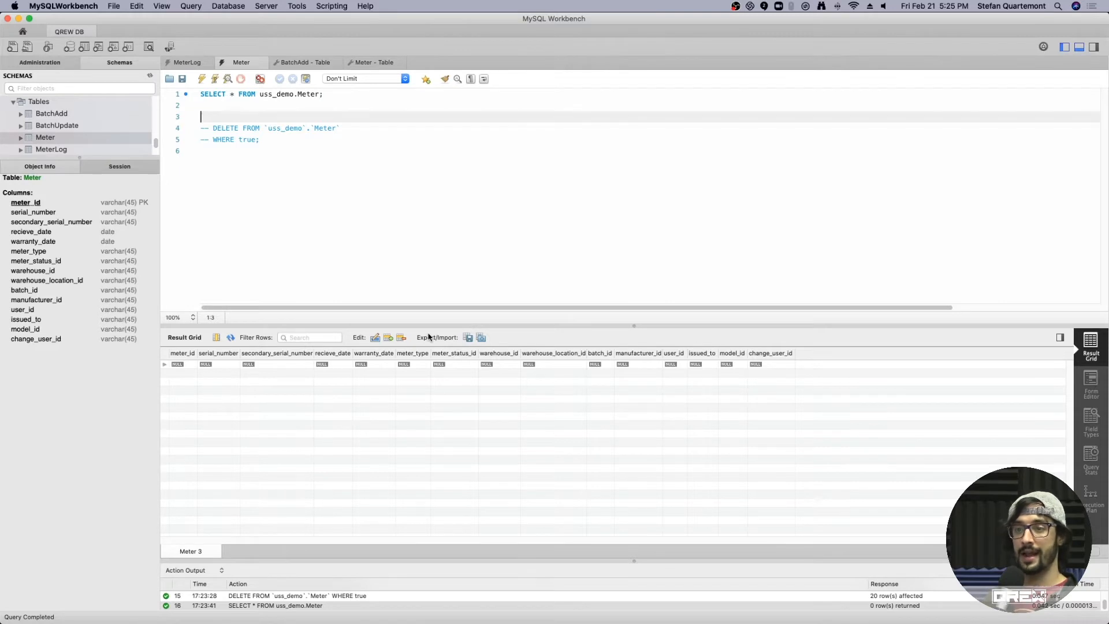
mouse_move(503, 217)
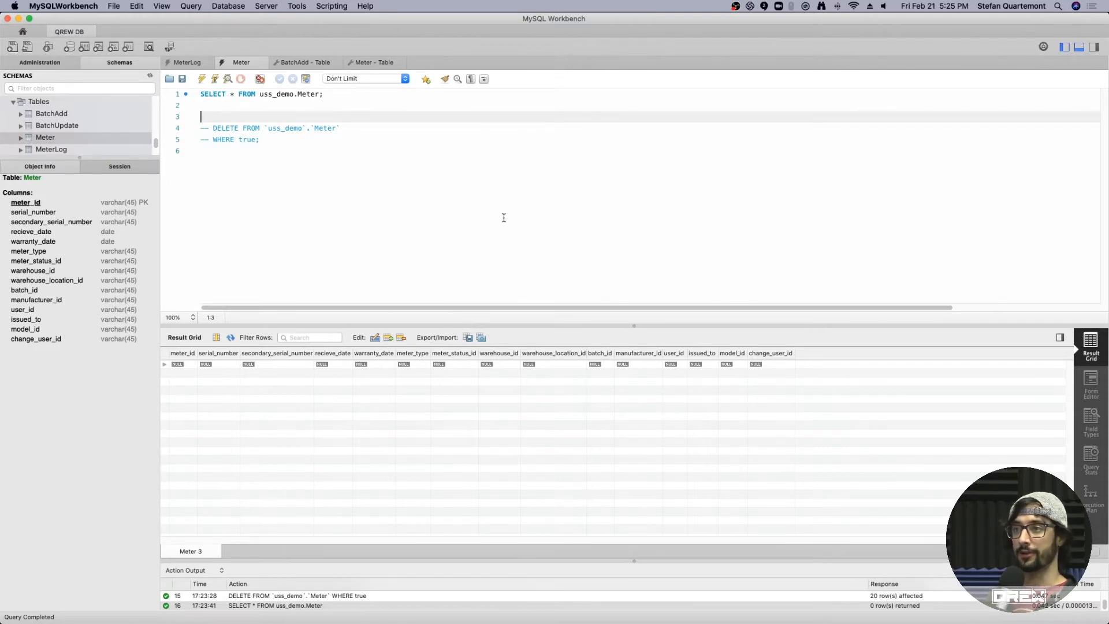
View the Meter table's triggers list with AFTER INSERT, UPDATE and DELETE triggers
click(370, 63)
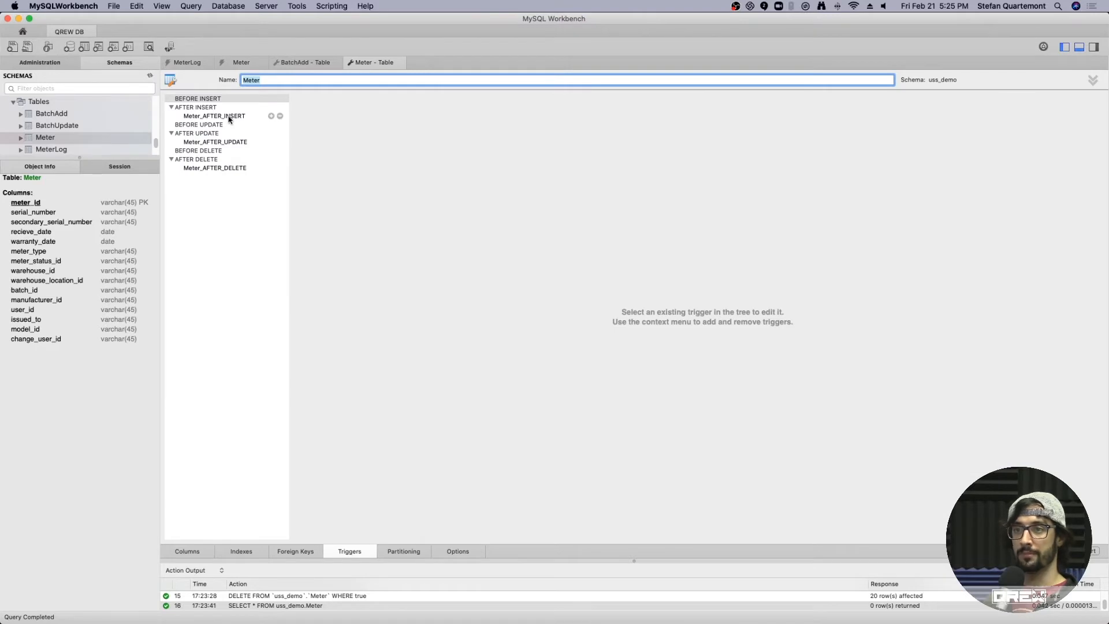
Review Meter_AFTER_INSERT copying new rows into MeterLog with change type 'ADD'
click(215, 116)
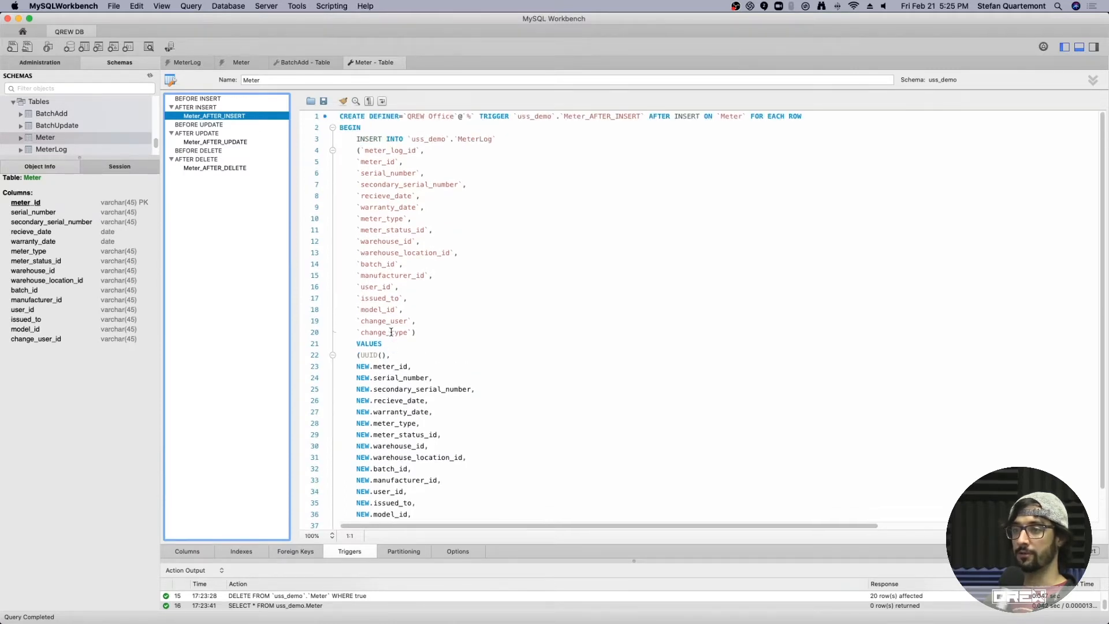
double_click(473, 138)
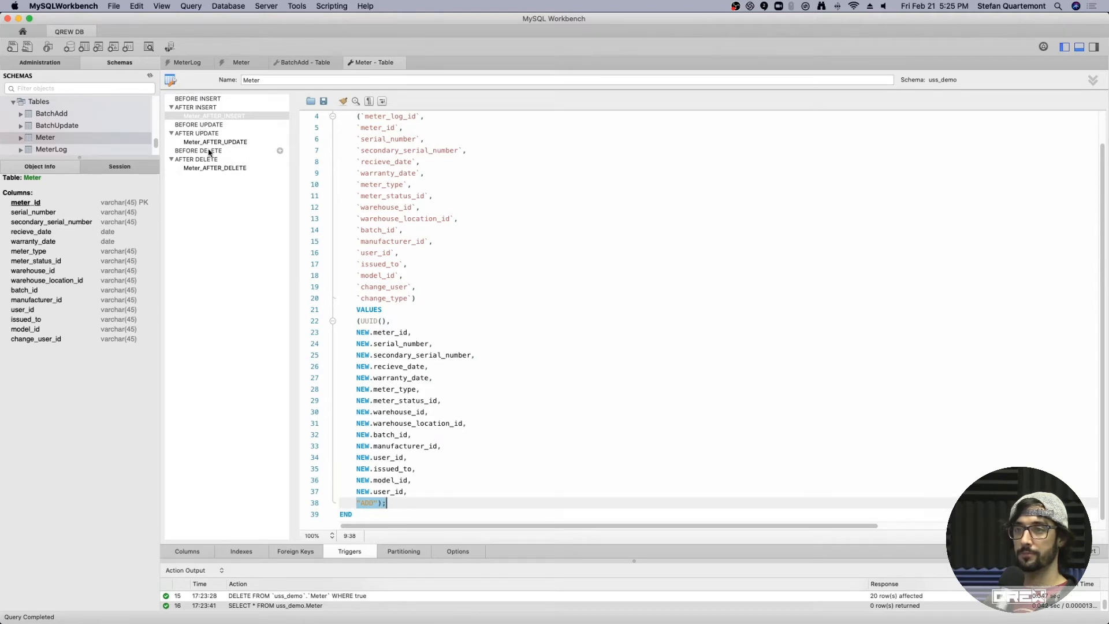
Review Meter_AFTER_UPDATE logging changed fields as 'UPDATE', then switch to the AppSheet editor
click(215, 141)
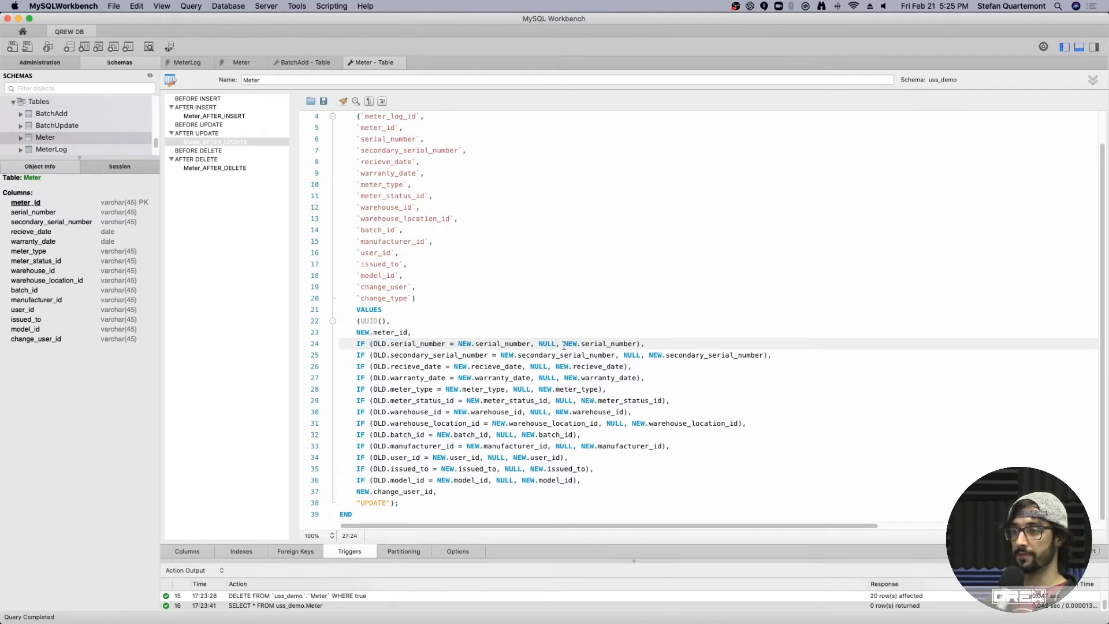
double_click(601, 343)
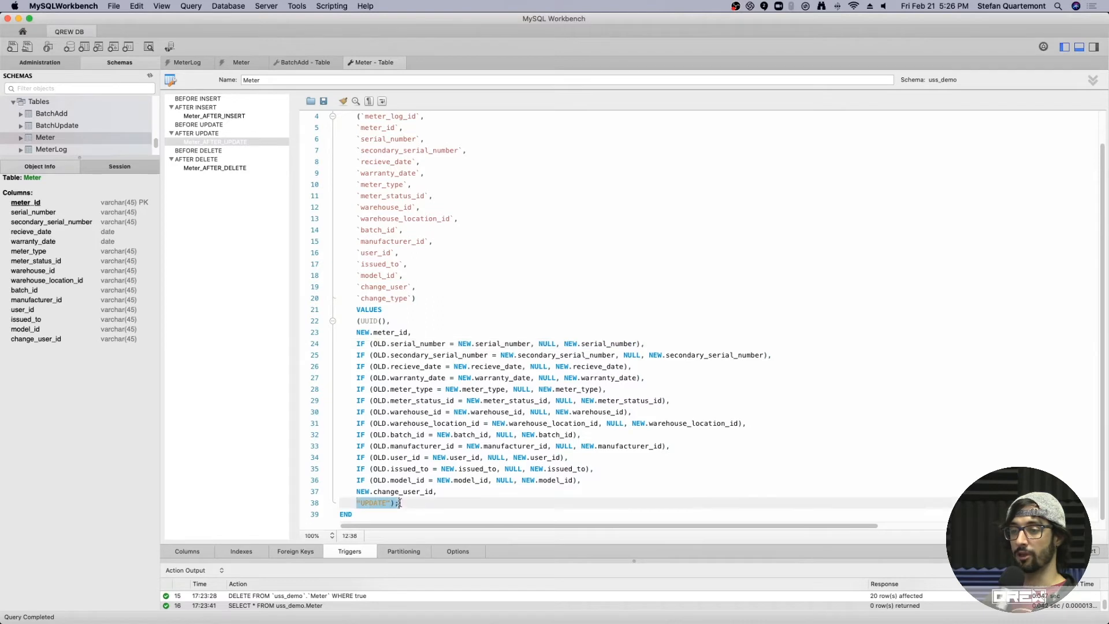
click(215, 167)
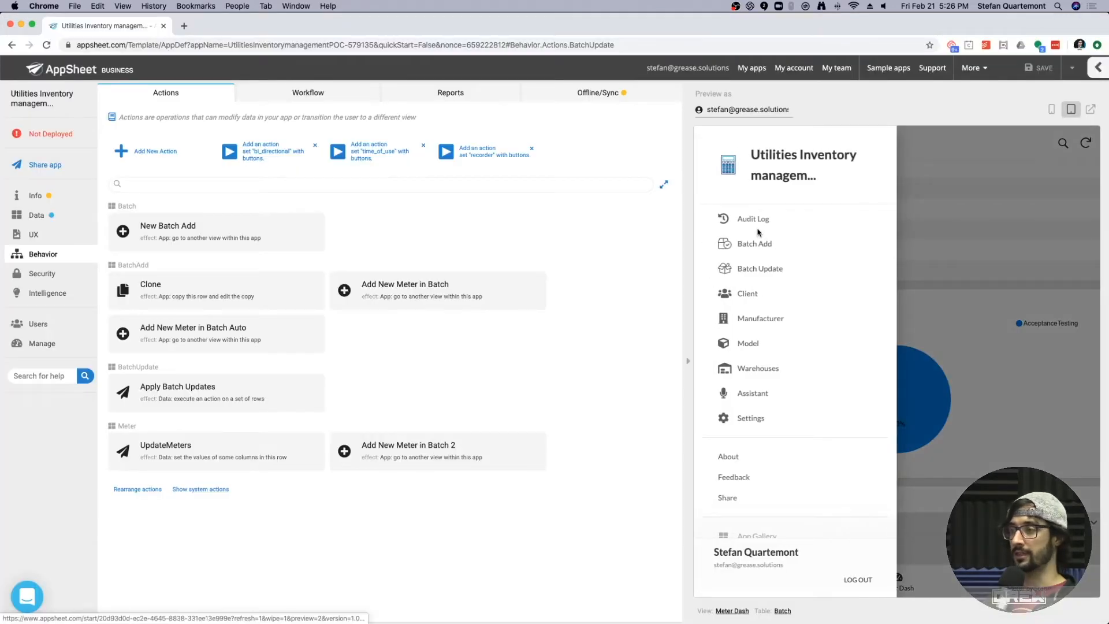
Show the Audit Log view in the app preview
click(752, 218)
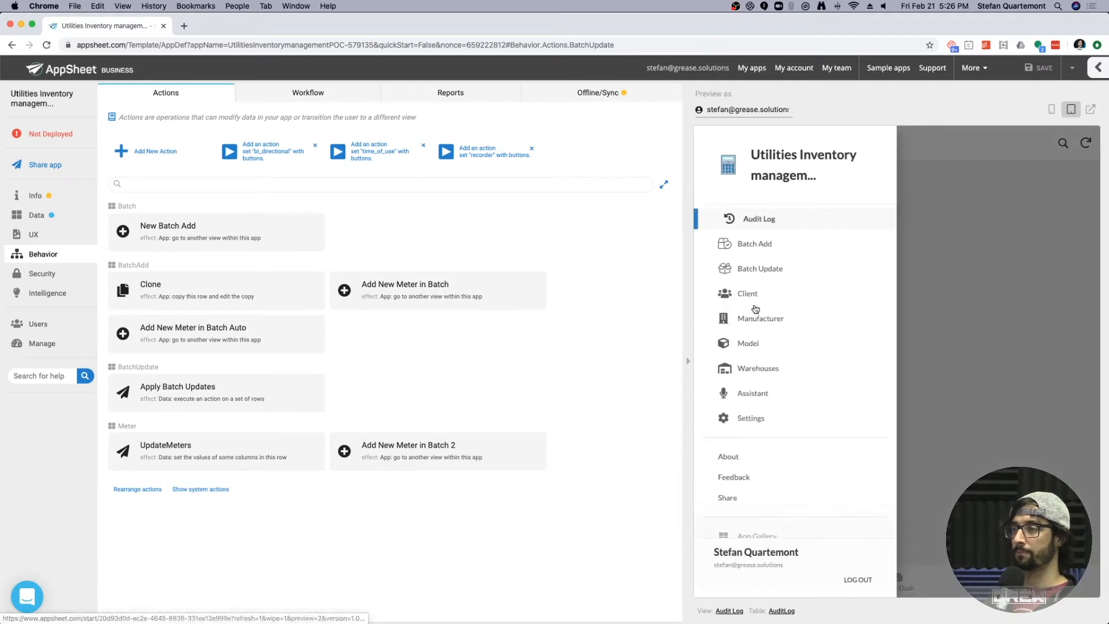
mouse_move(754, 322)
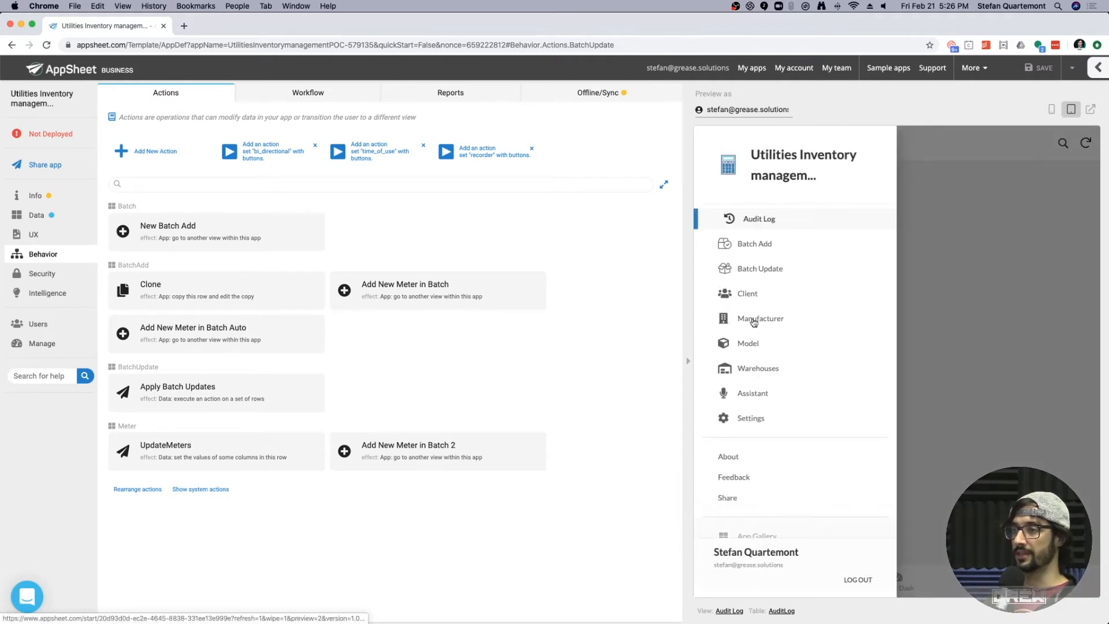
mouse_move(586, 374)
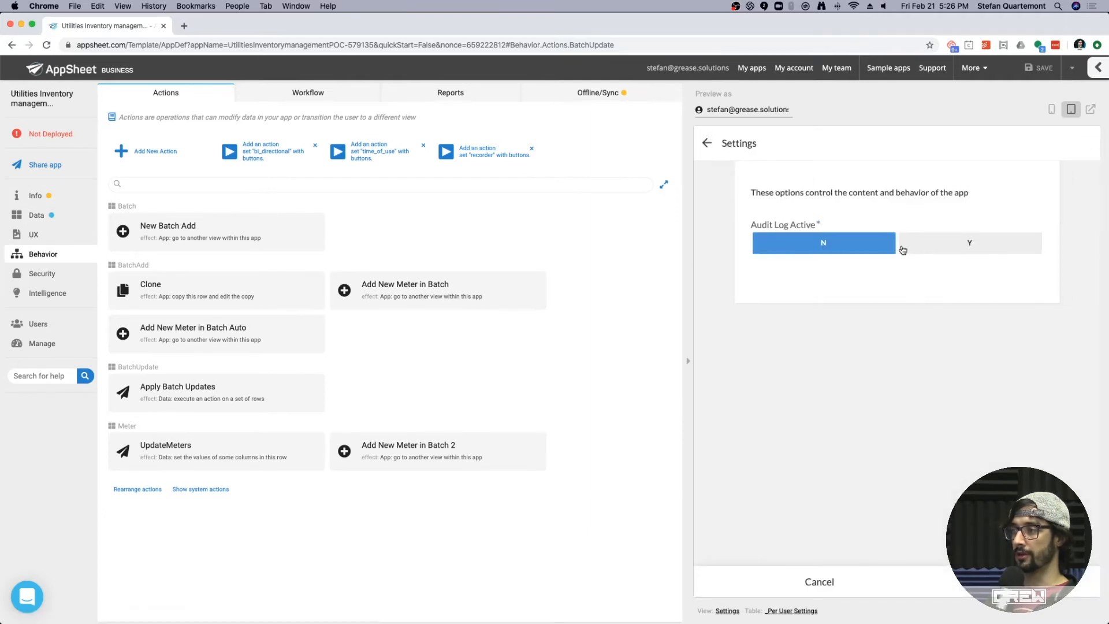
Save the AuditLog security filter using Audit Log Active and Scope in Days user settings
click(36, 215)
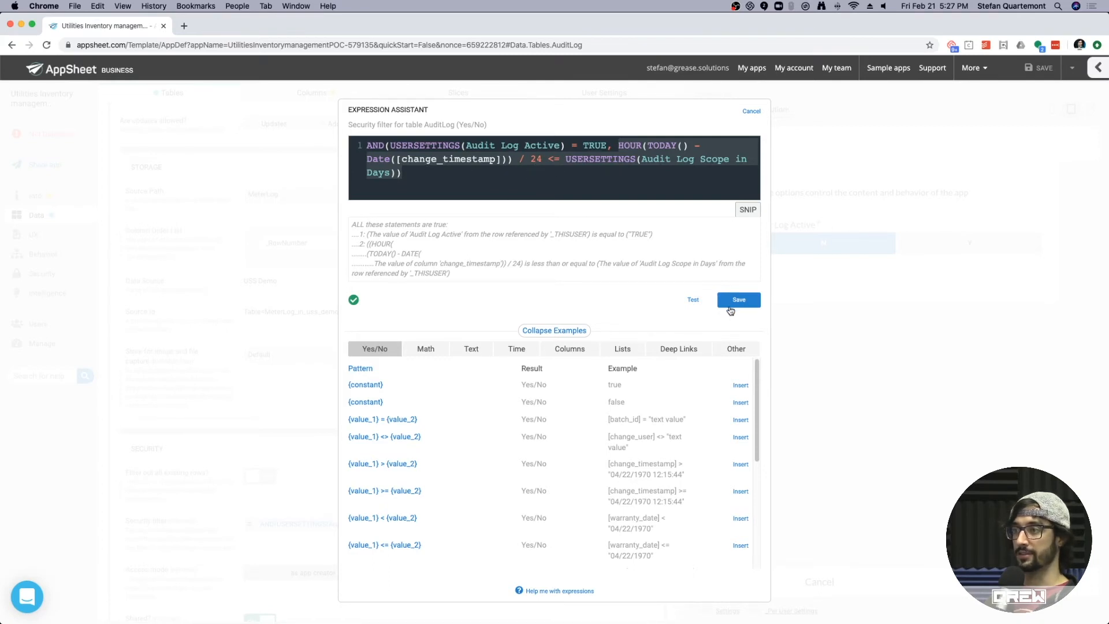
click(738, 299)
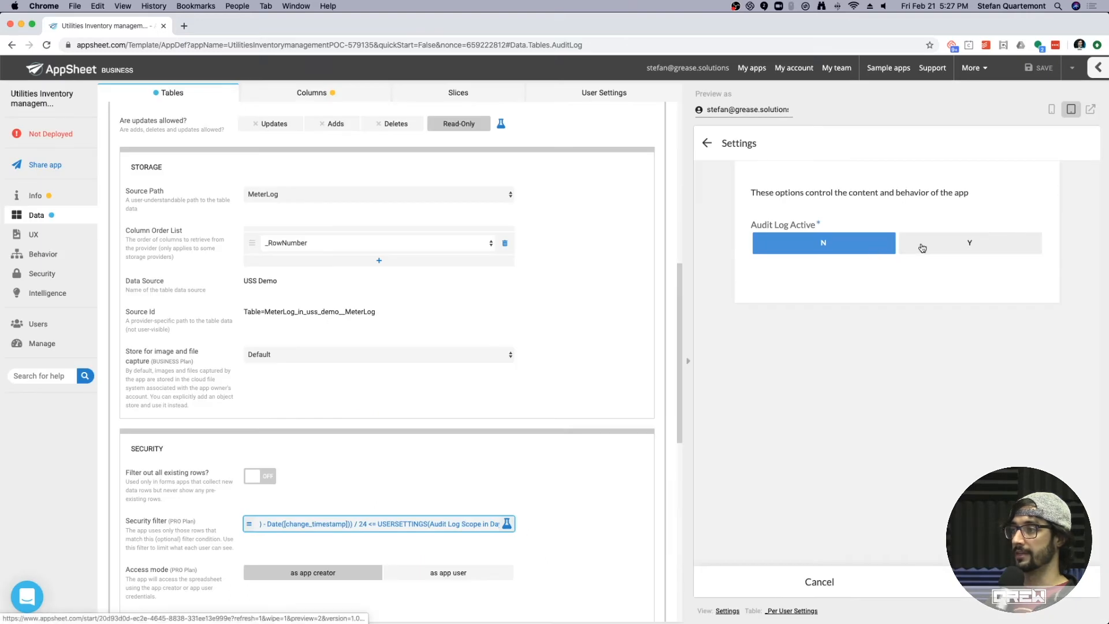
Set Audit Log Active to Y and browse the ADD, DELETE and UPDATE meter entries
click(968, 243)
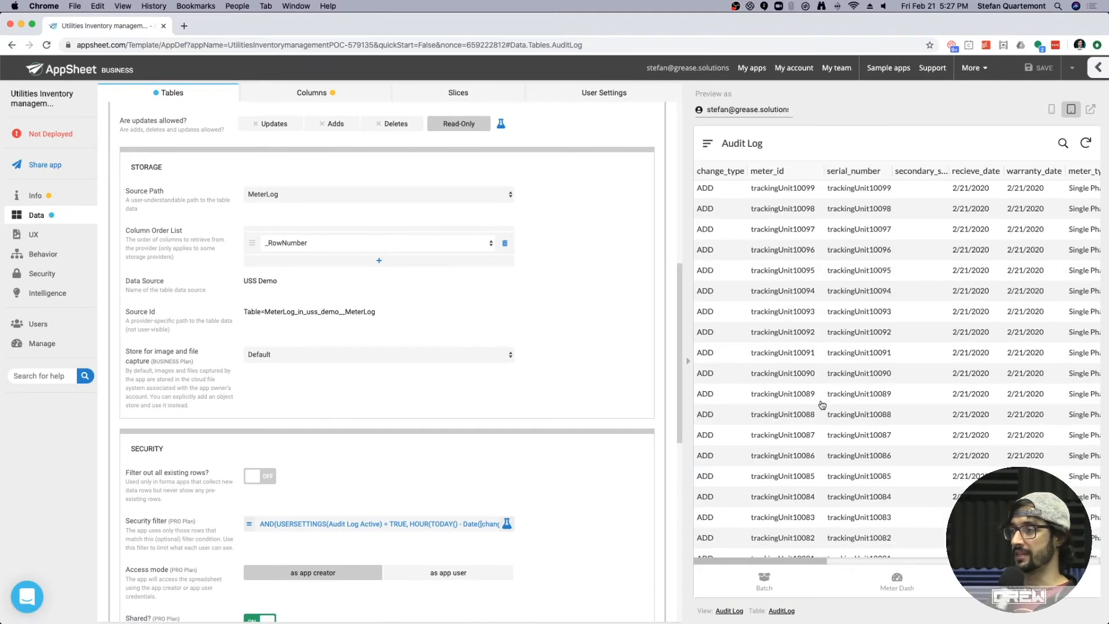
scroll(down, 3)
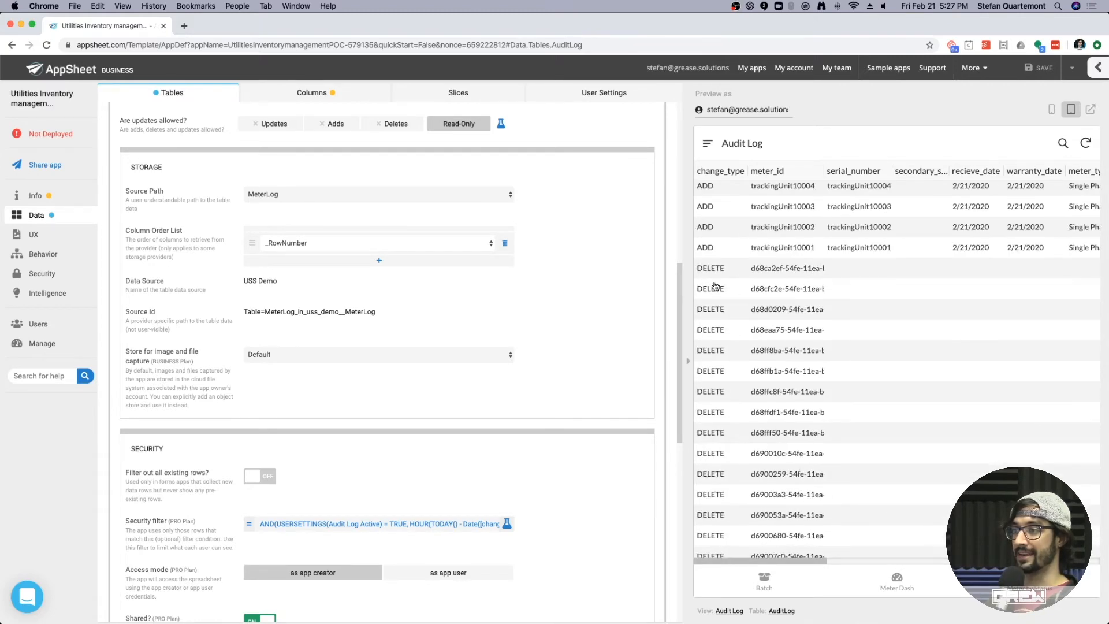
scroll(down, 3)
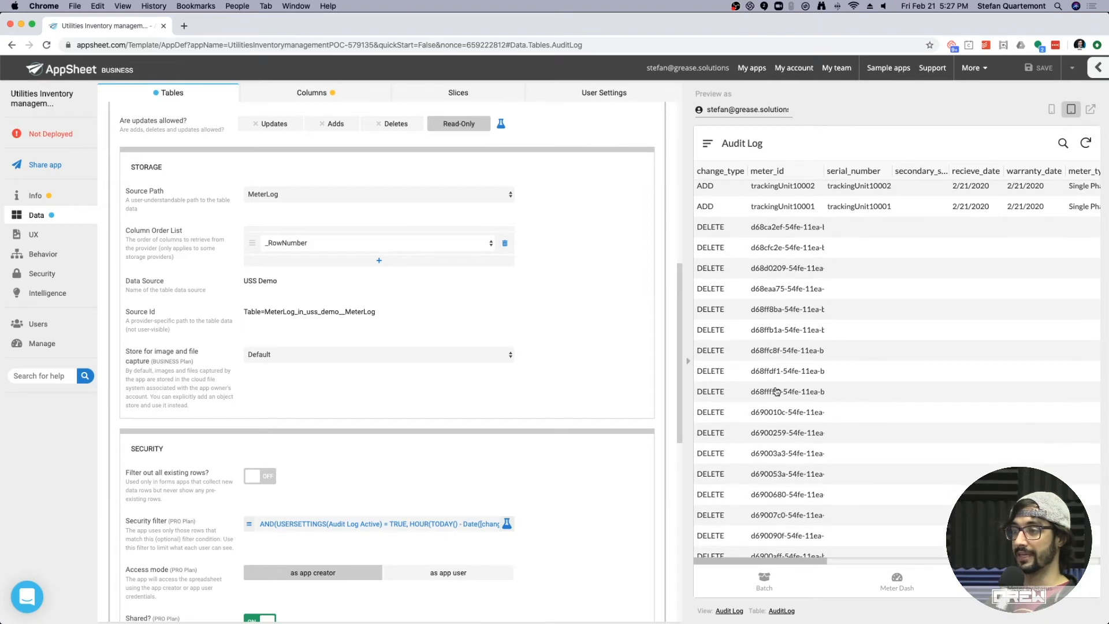
scroll(down, 3)
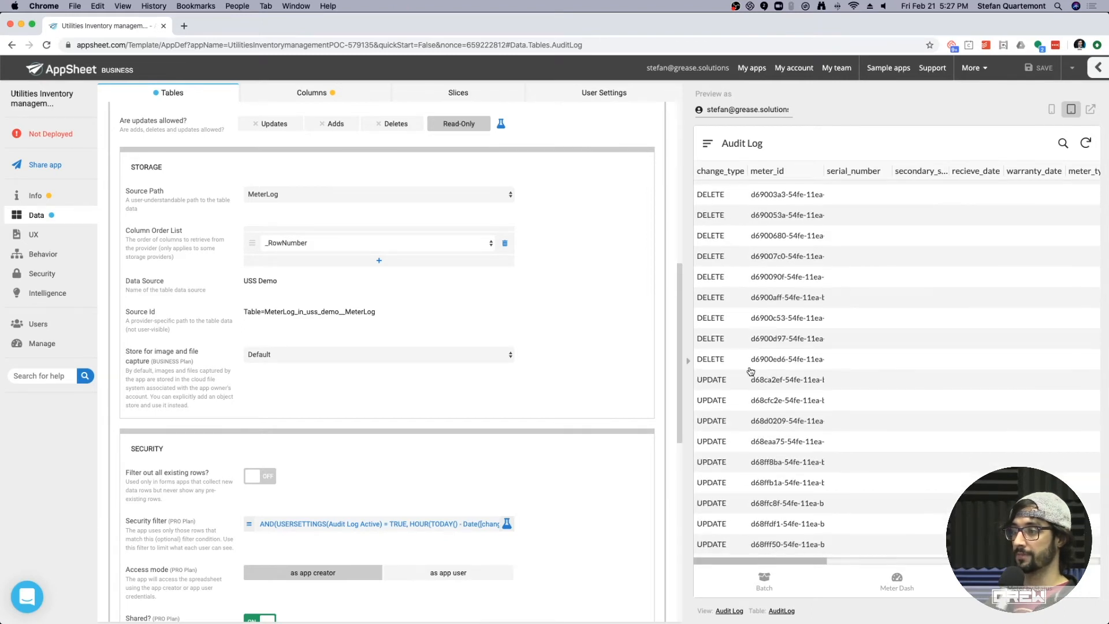
scroll(down, 3)
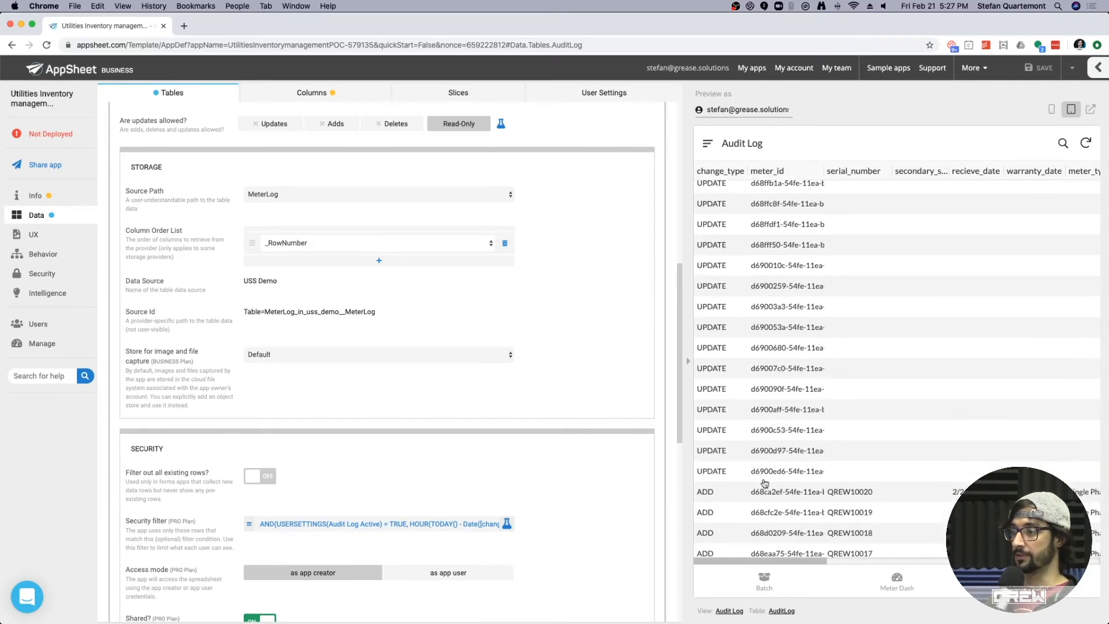
scroll(down, 3)
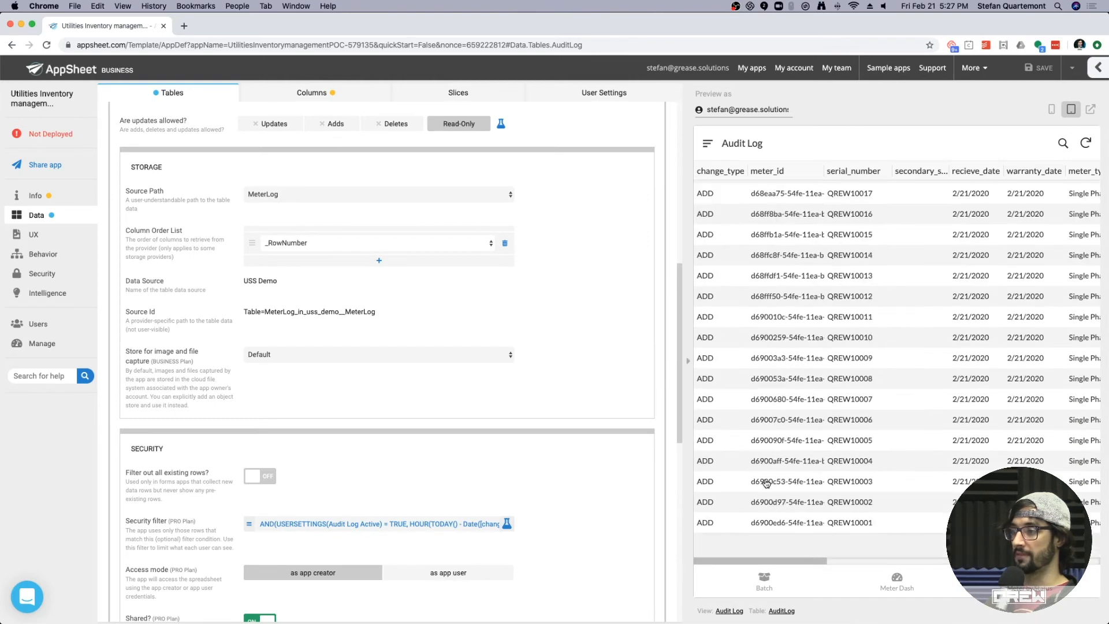
scroll(right, 3)
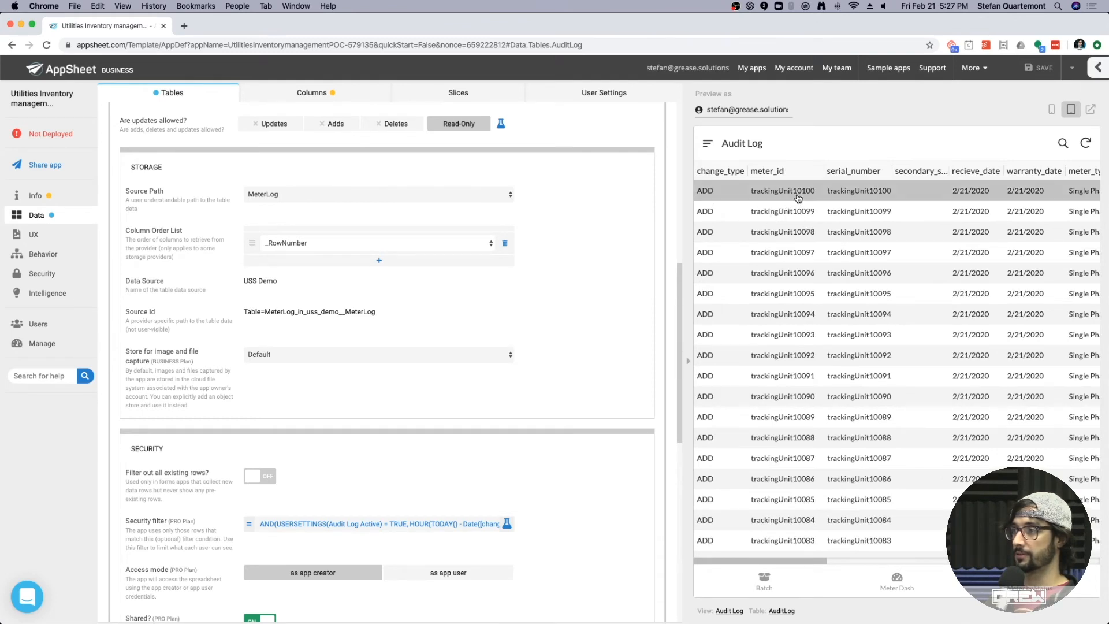
Change meter trackingUnit10100's meter_status_id to Quarantined in the record form
click(783, 191)
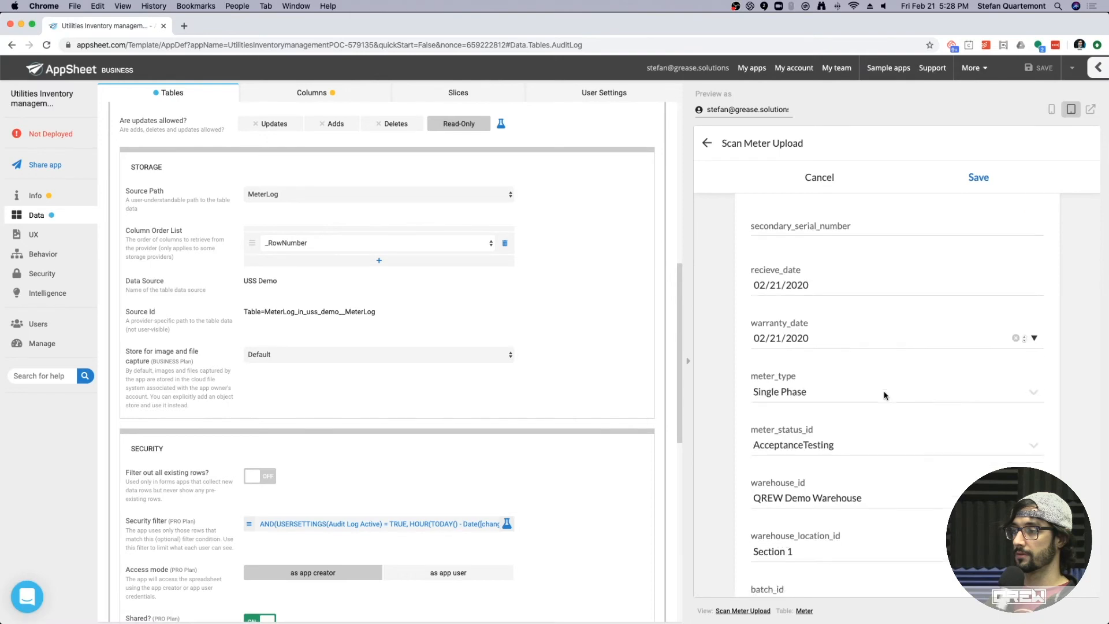
scroll(down, 3)
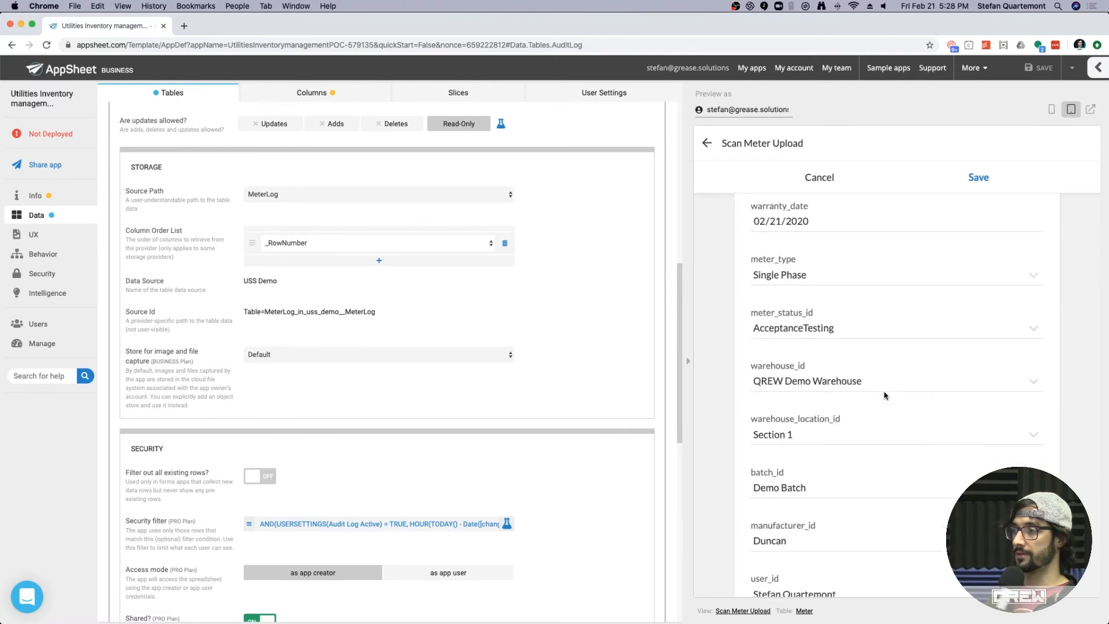
scroll(down, 3)
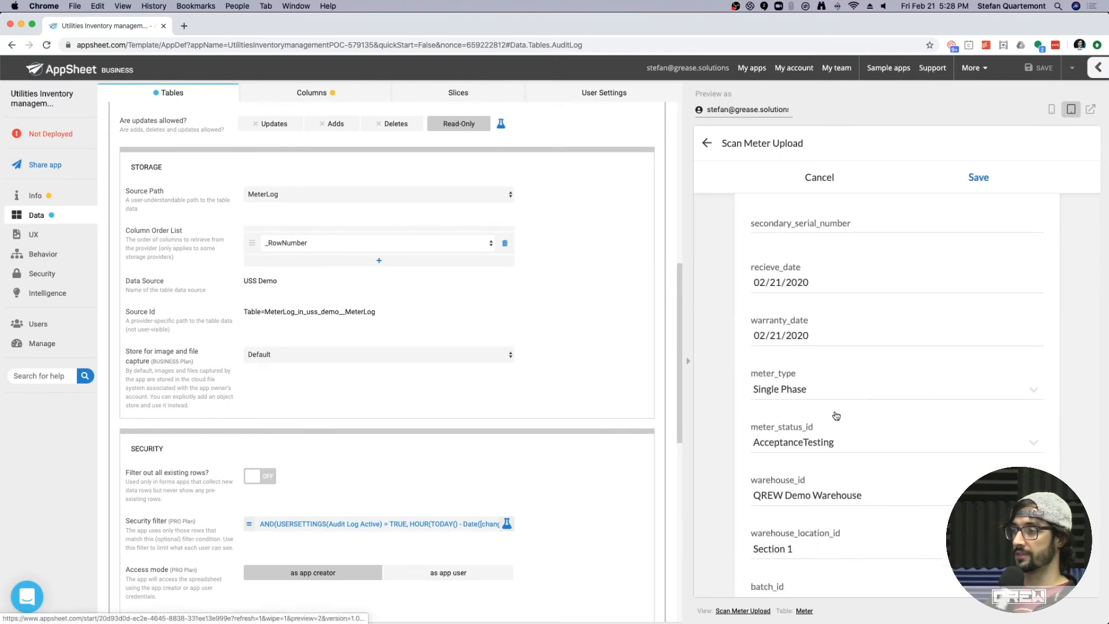
click(896, 442)
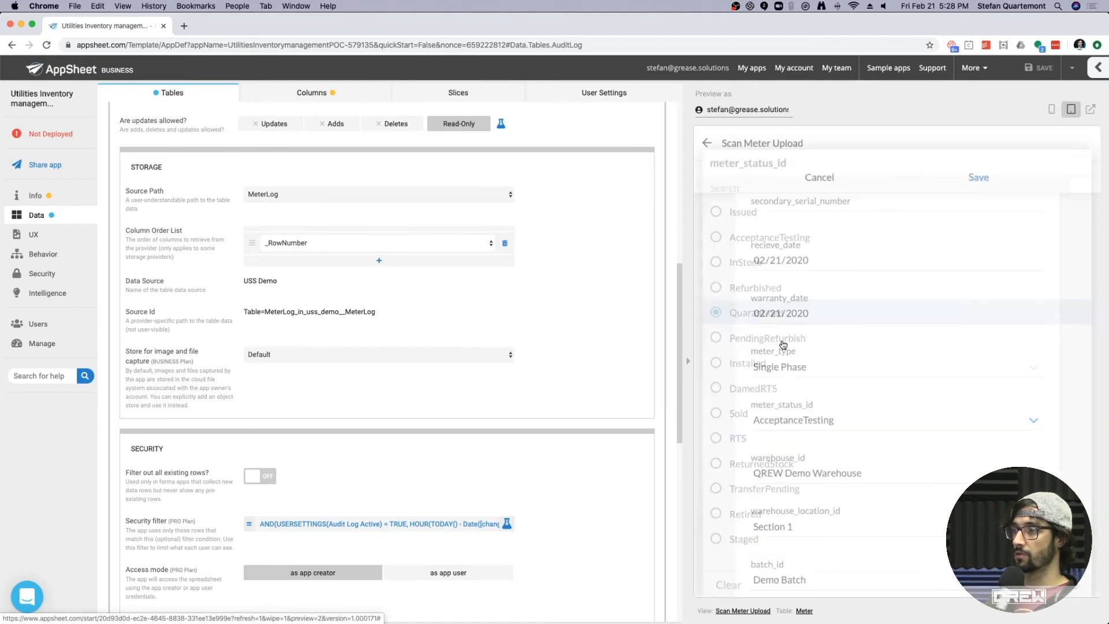
click(714, 313)
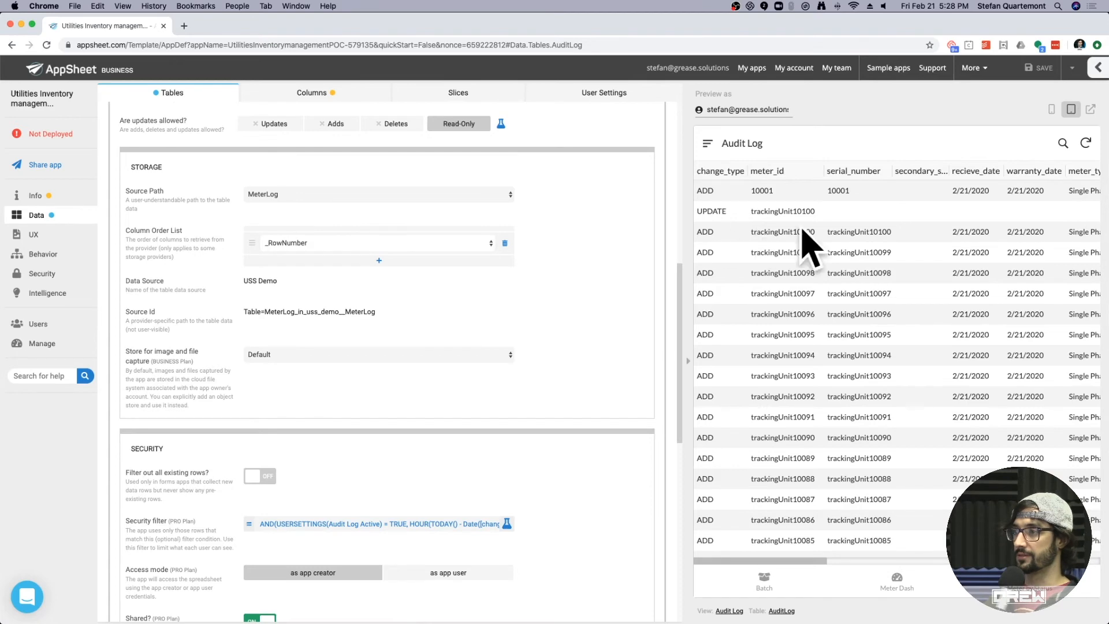
scroll(right, 3)
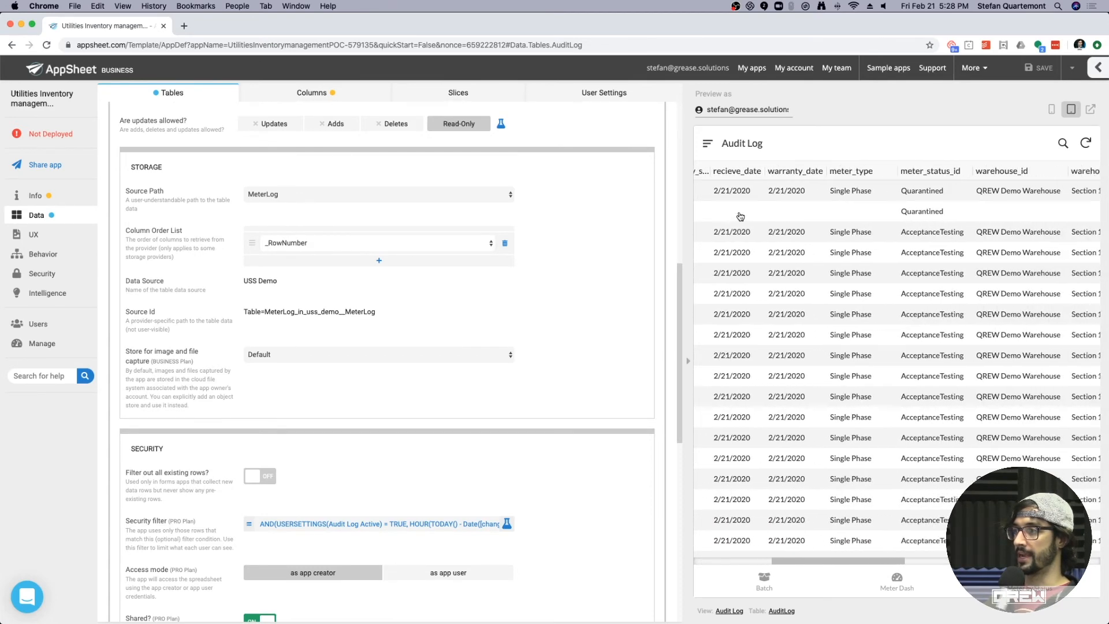
scroll(right, 3)
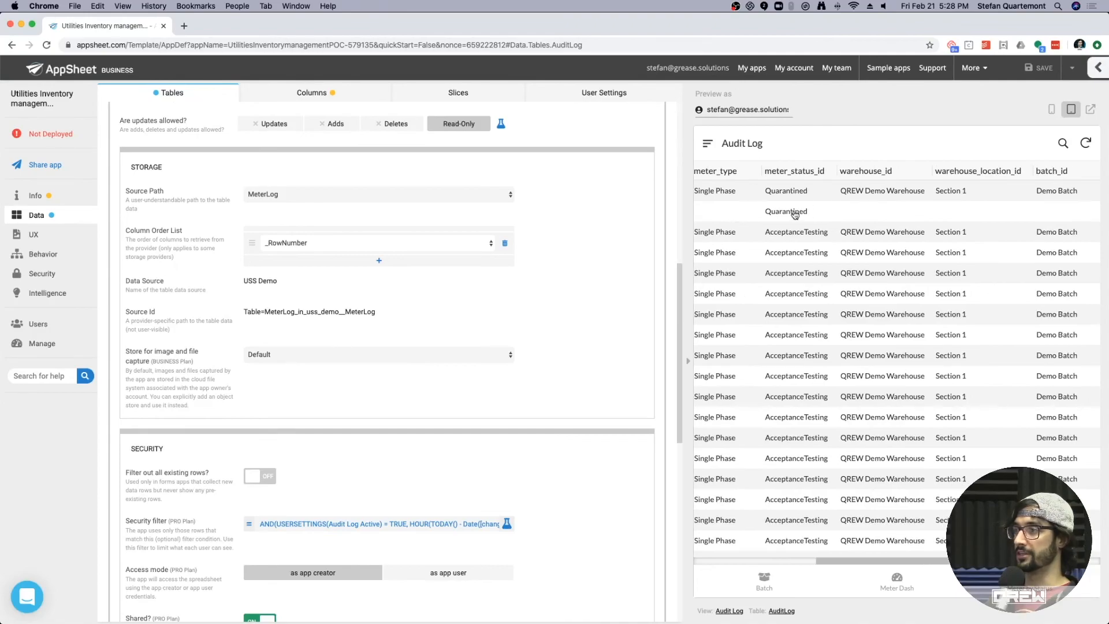